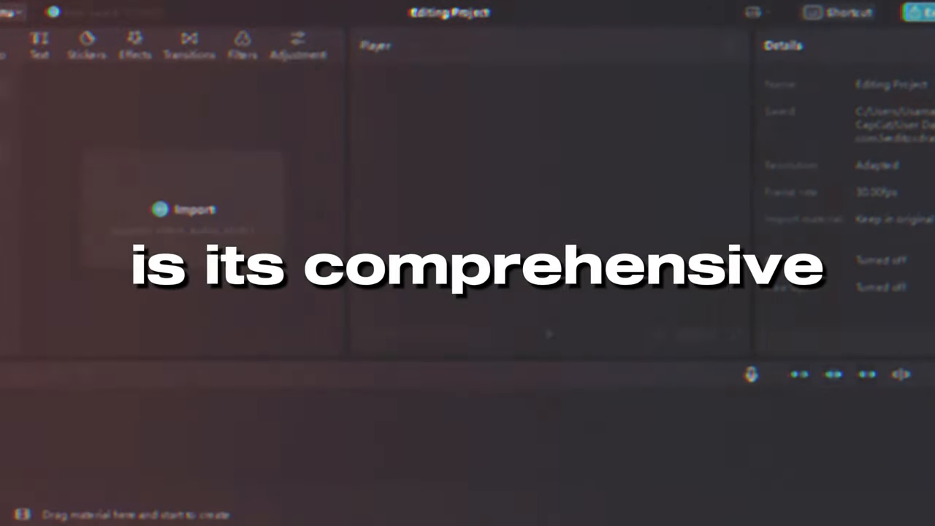
Show the Sound effects collection in the Audio library, listing Performance sounds like Cheering and applause.
{"action": "left_click", "coordinate": [67, 43]}
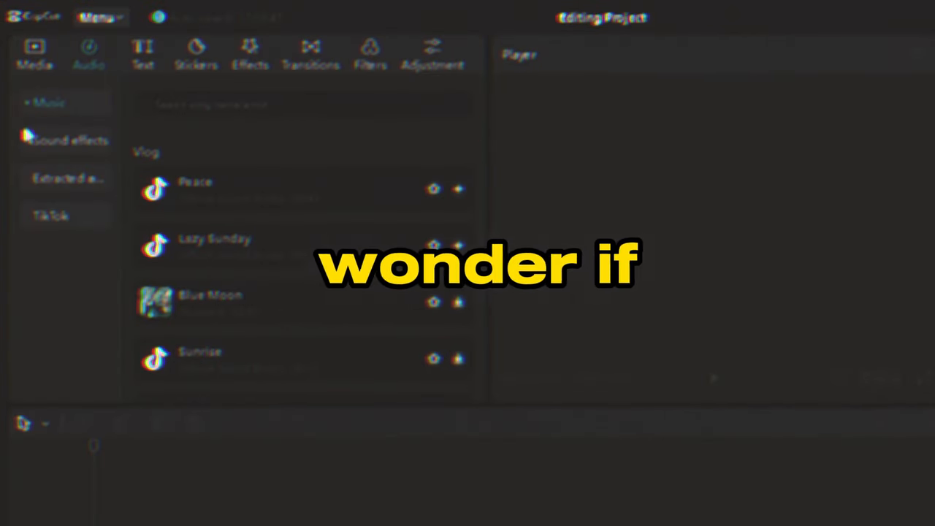
{"action": "left_click", "coordinate": [69, 140]}
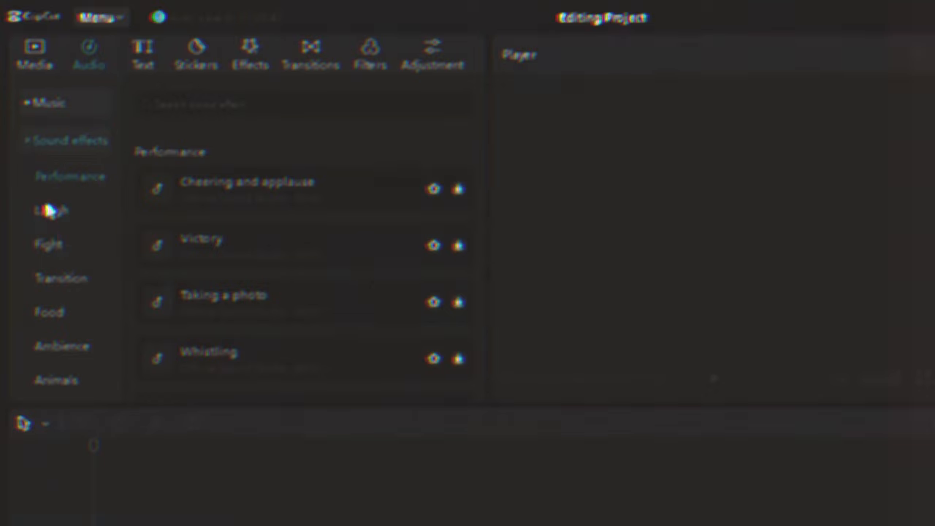